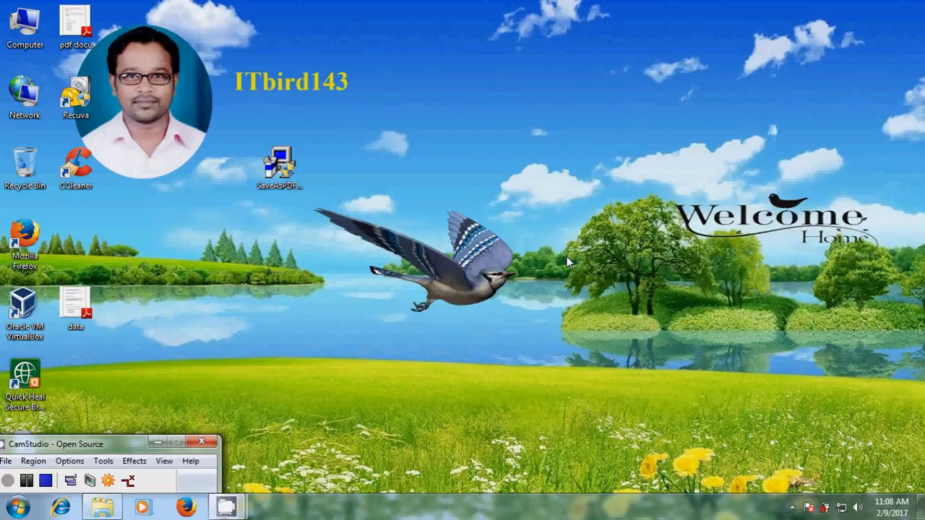
mouse_move(585, 266)
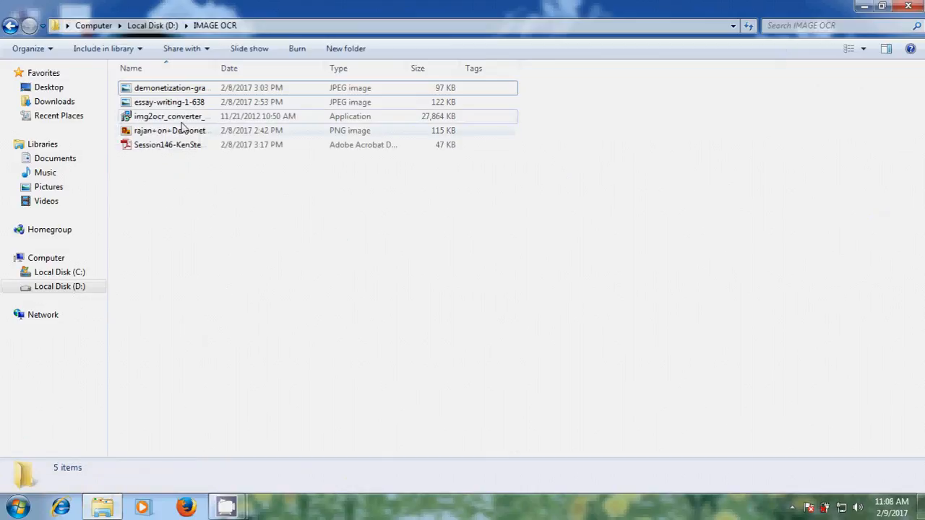
mouse_move(169, 116)
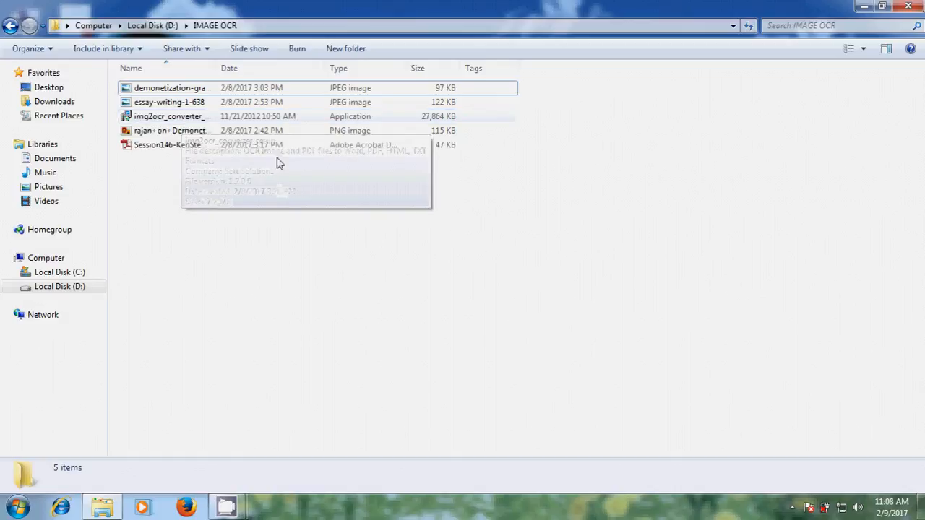
Launch img2ocr_converter_setup and accept the license agreement
click(170, 115)
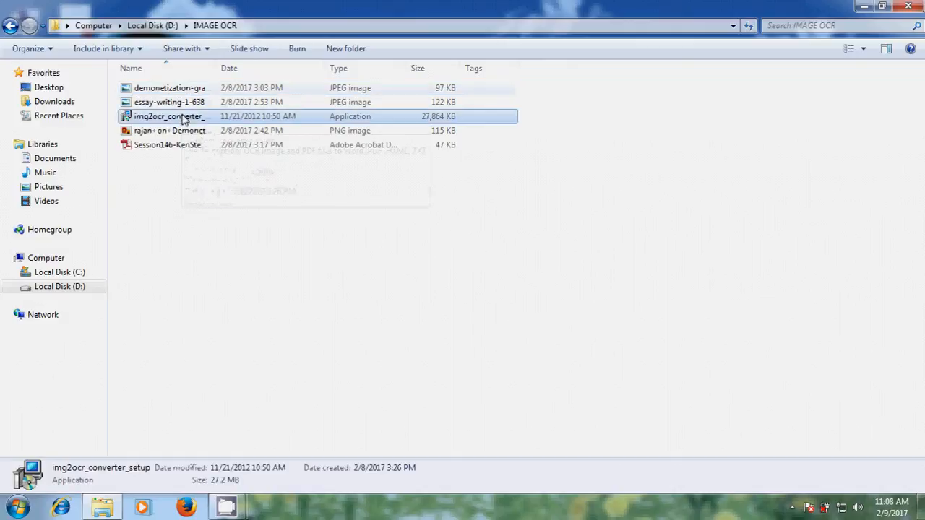
click(168, 115)
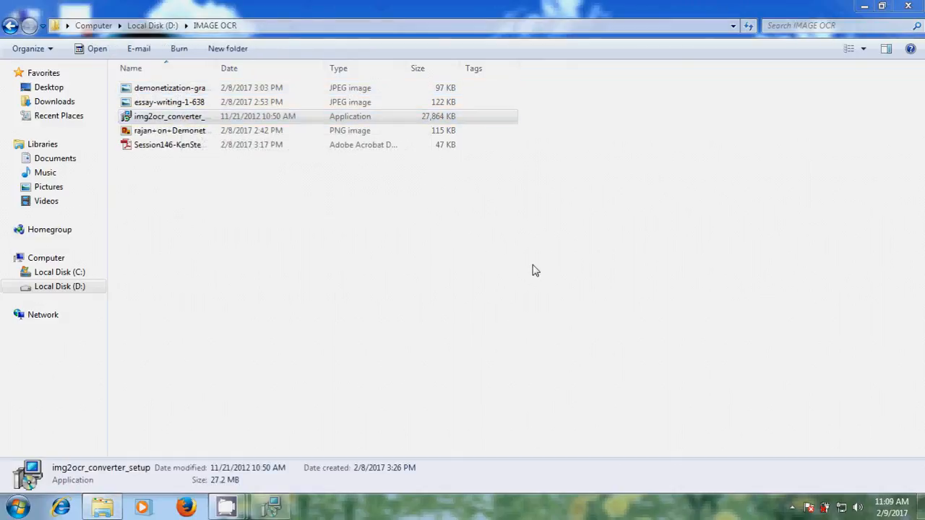
double_click(168, 115)
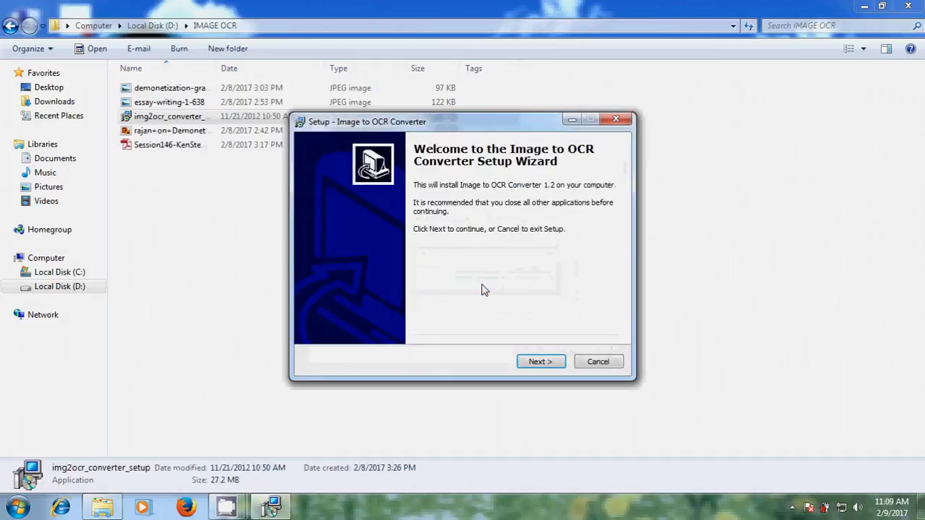
click(541, 361)
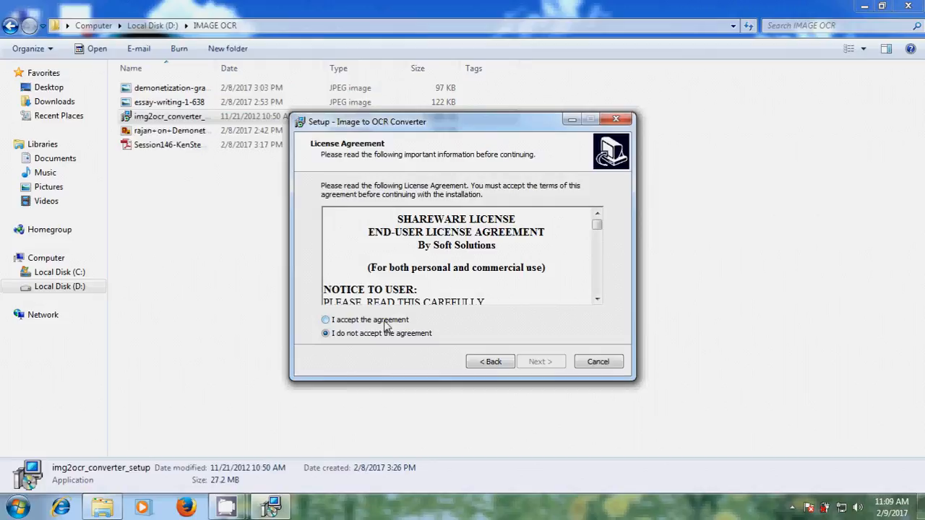
click(325, 319)
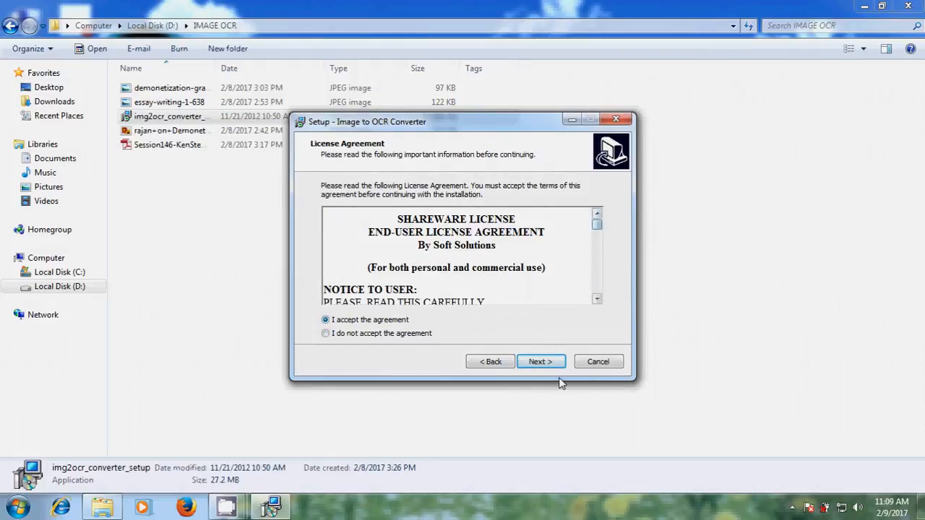
Skip the Quick Launch icon, keeping only the desktop icon, and install the converter
click(541, 361)
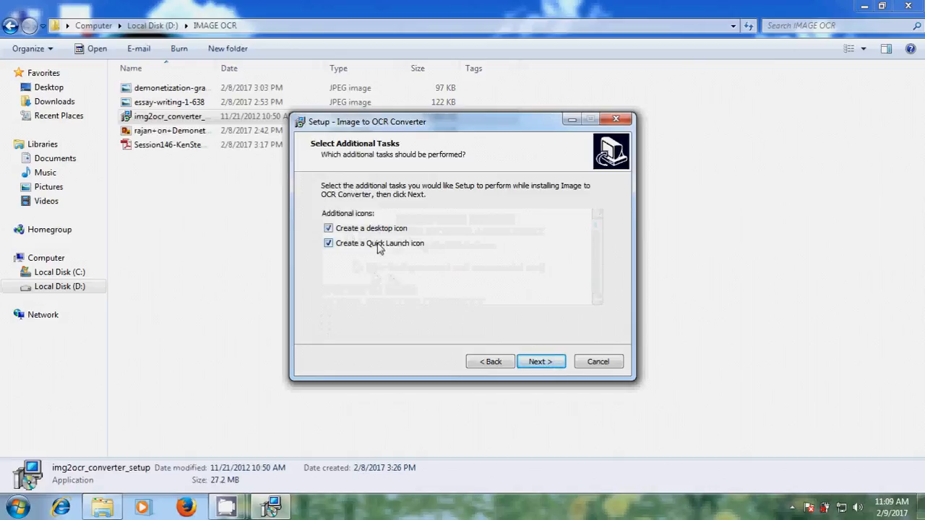
click(330, 243)
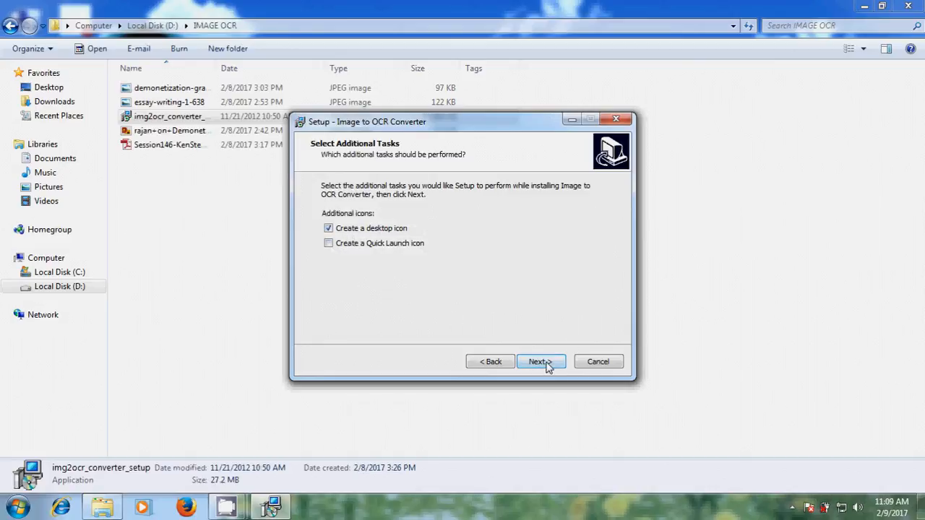
click(537, 361)
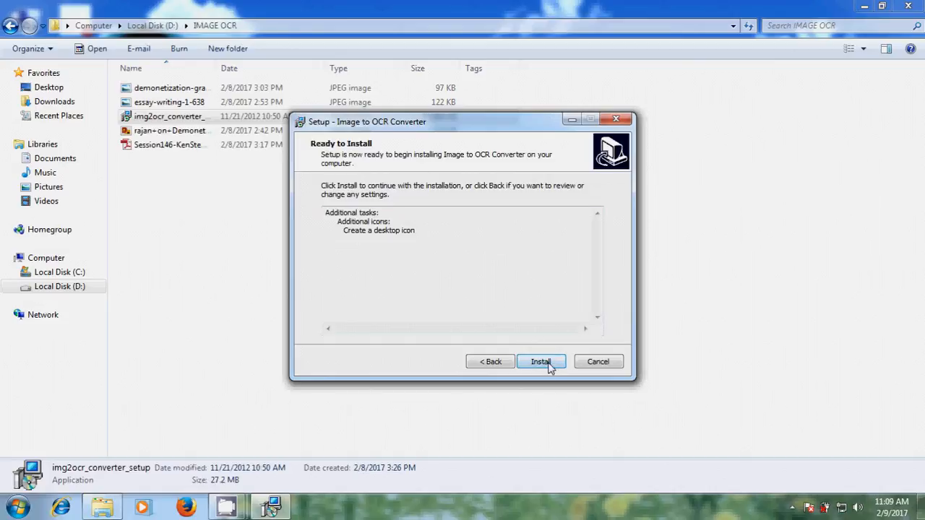
click(540, 361)
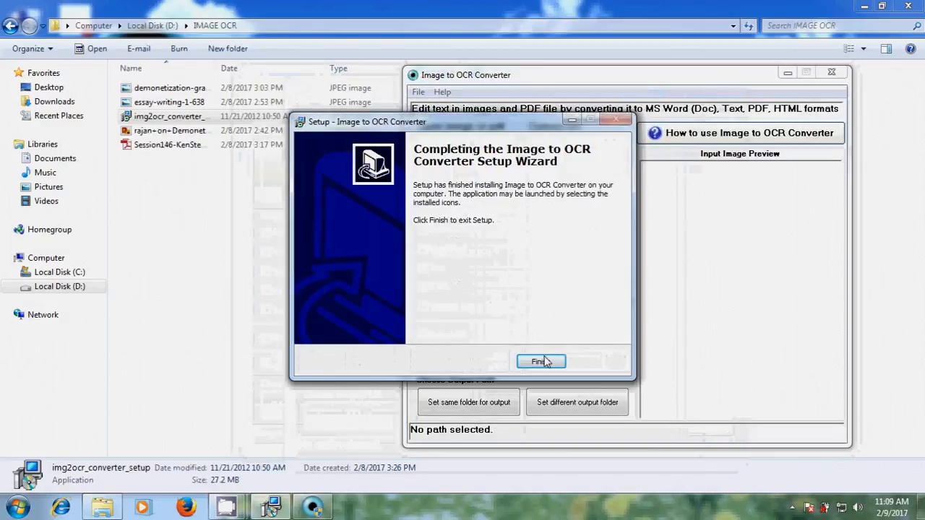
Finish and exit the setup wizard
click(541, 361)
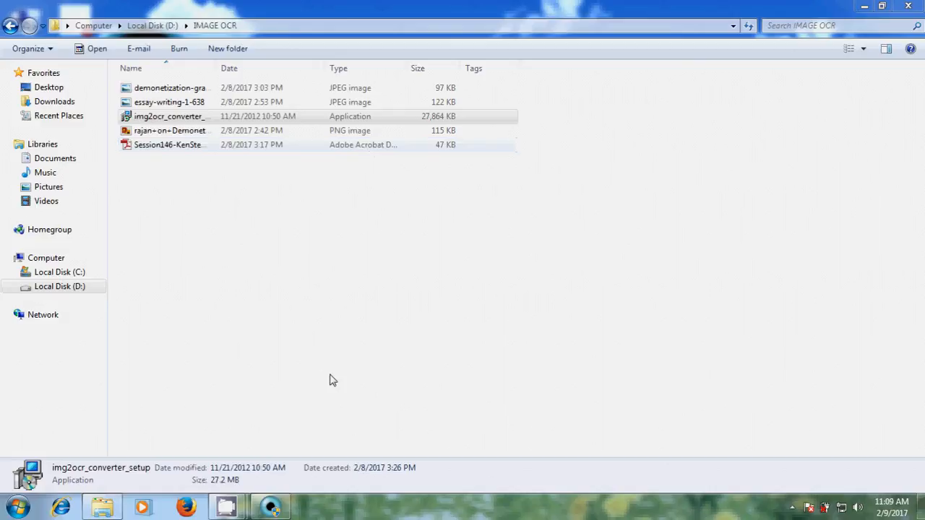
Launch Image to OCR Converter from its shortcut
double_click(171, 115)
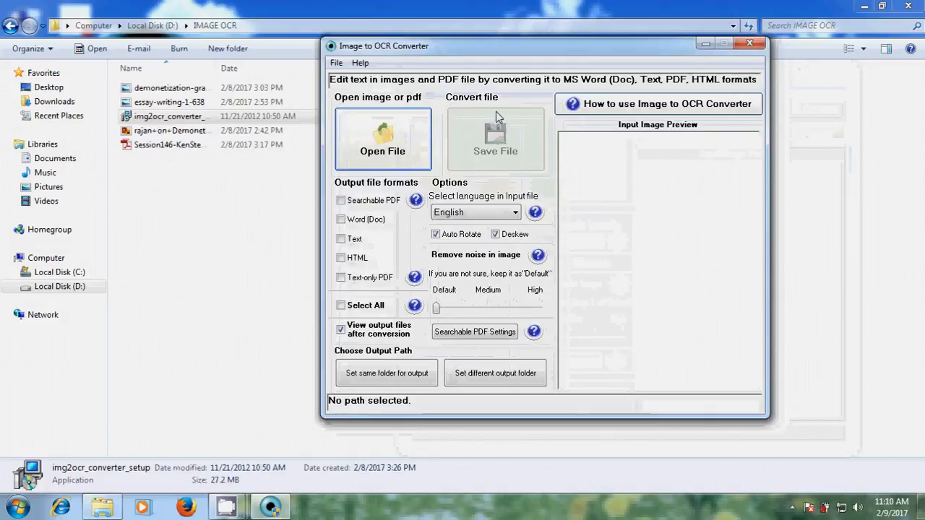
mouse_move(519, 199)
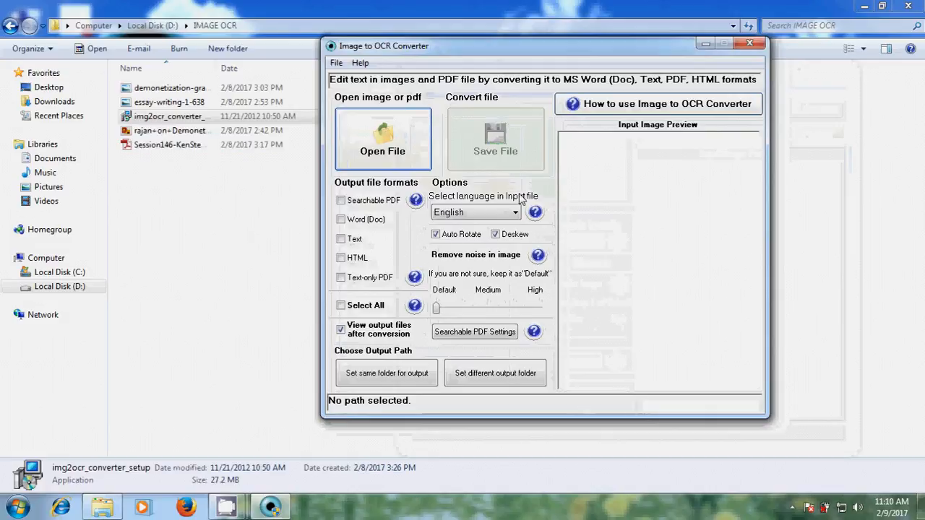
mouse_move(382, 137)
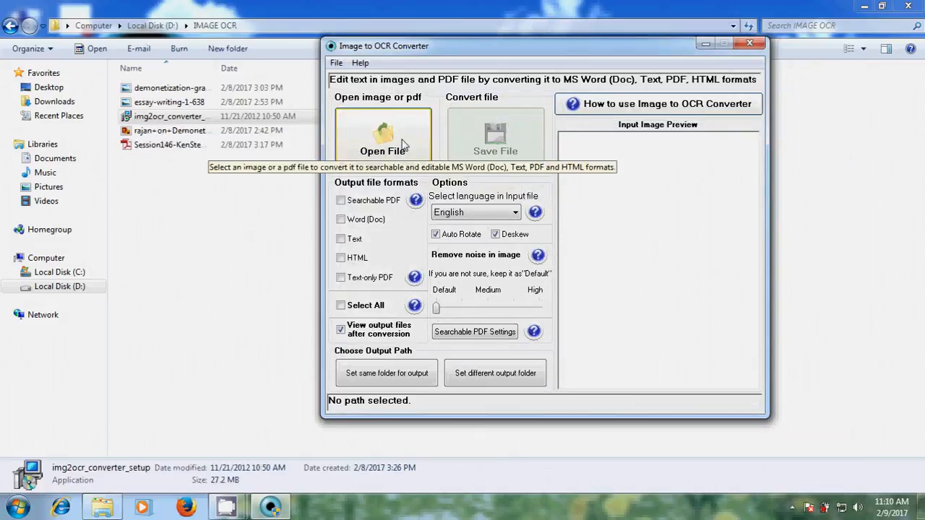
Choose the Session146-KenStewart-Handout1 PDF as the input file after checking supported file types
click(383, 137)
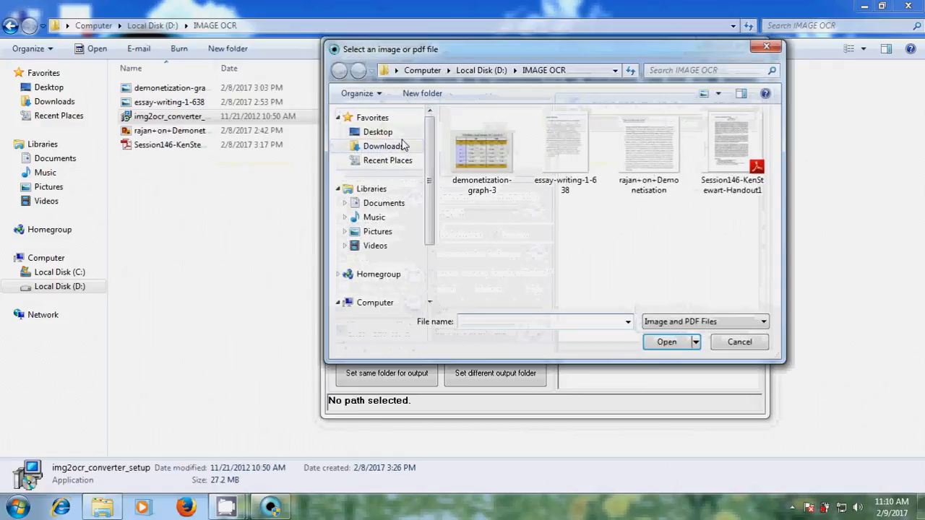
mouse_move(666, 341)
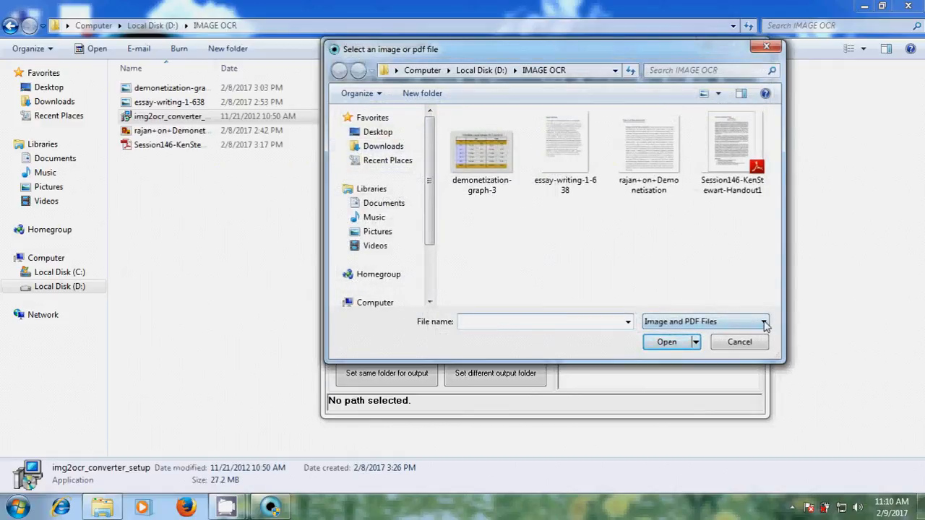
click(763, 321)
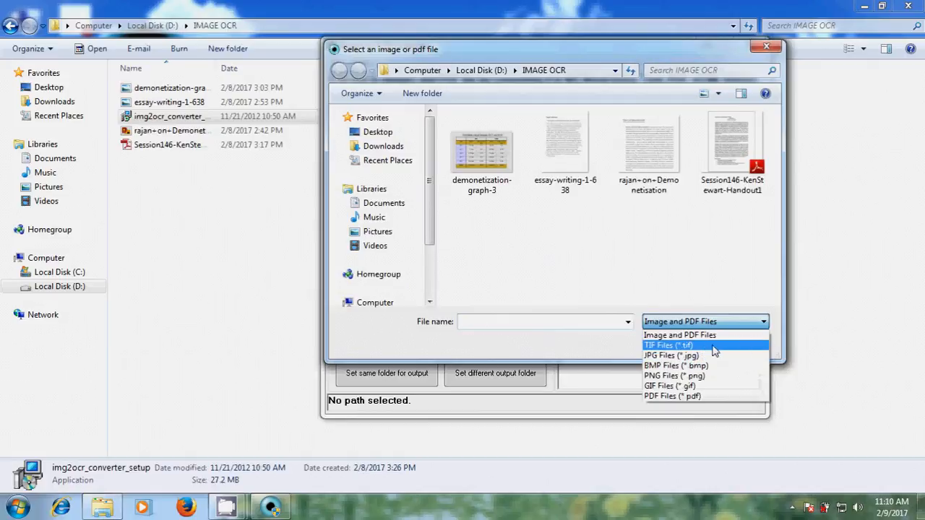
mouse_move(670, 355)
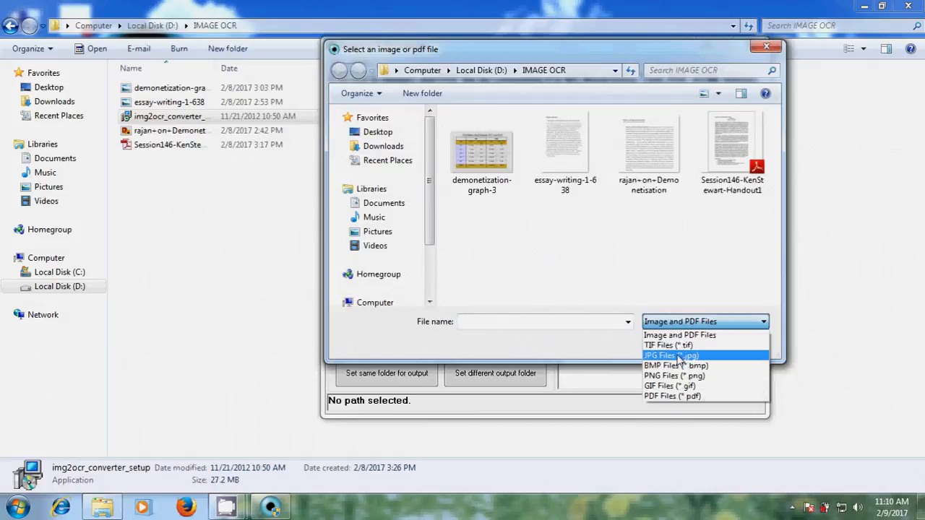
mouse_move(679, 386)
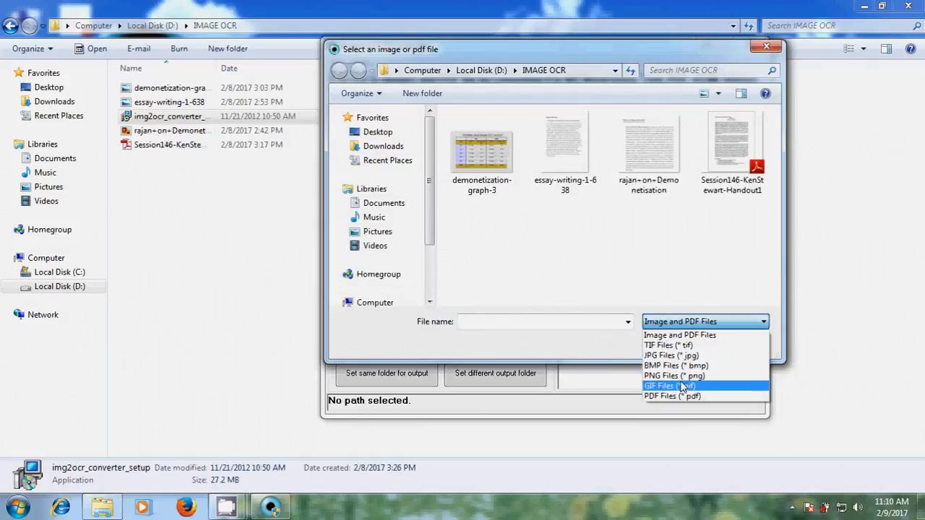
mouse_move(719, 356)
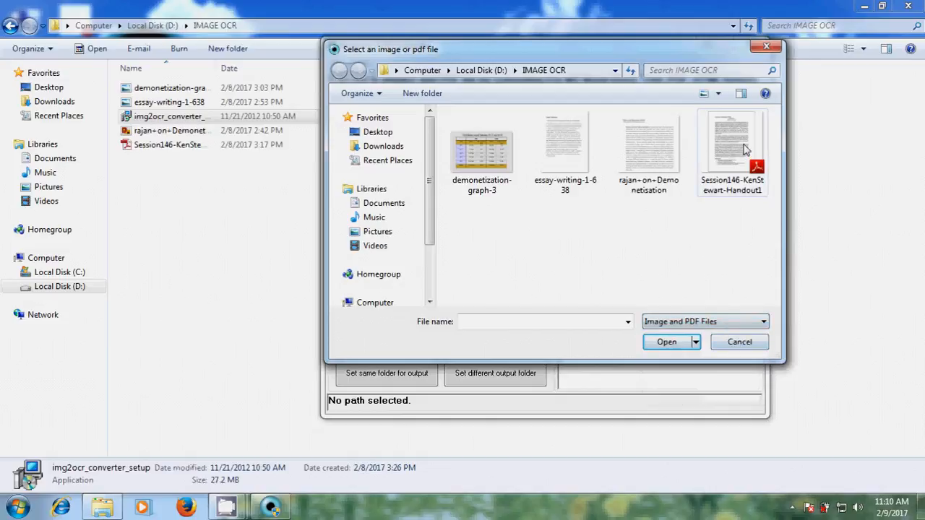
click(732, 144)
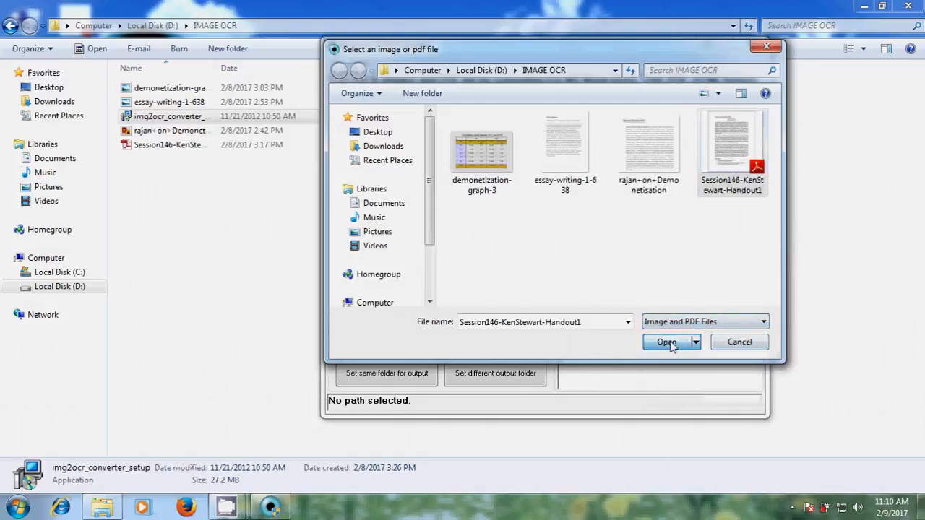
click(665, 341)
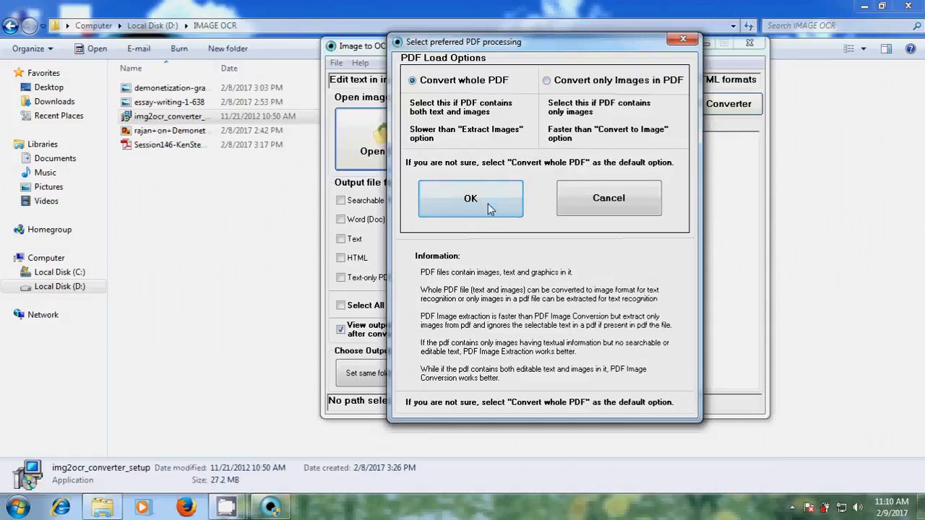
Load the handout with the Convert whole PDF option confirmed
click(471, 198)
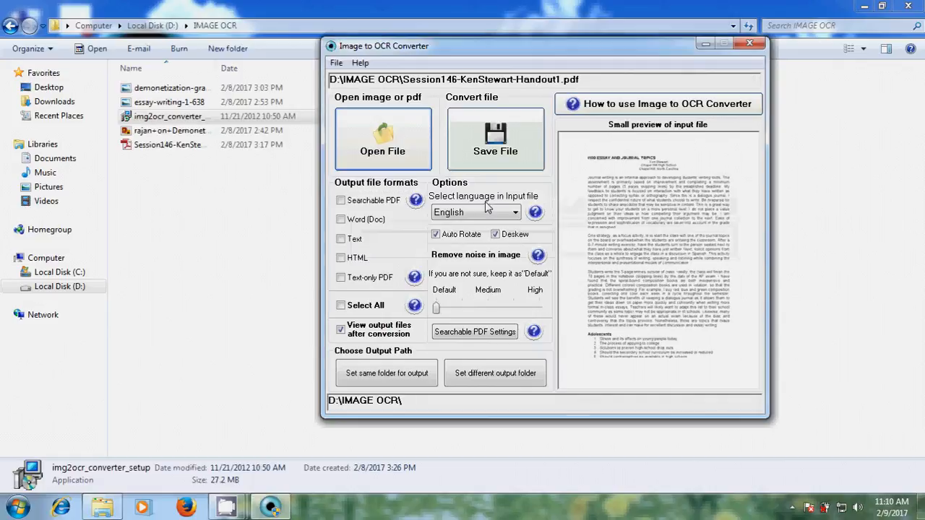
mouse_move(388, 373)
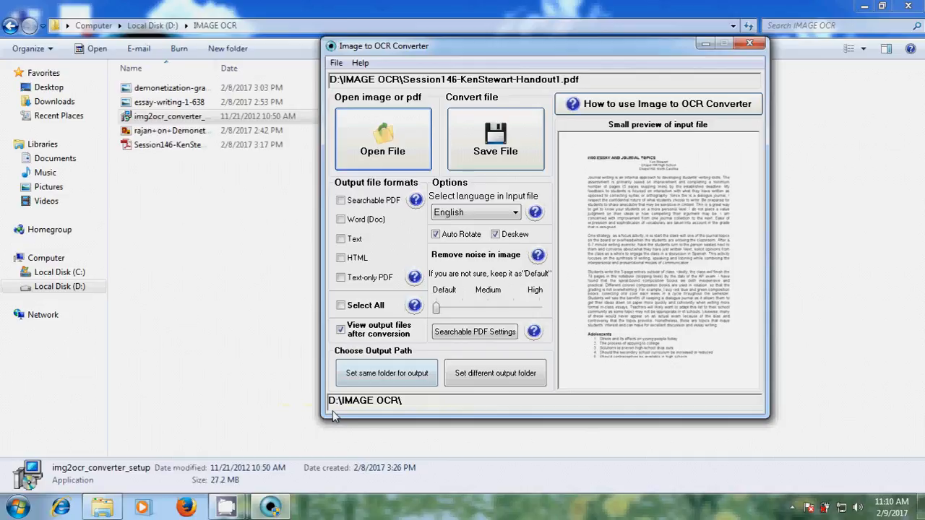
mouse_move(422, 412)
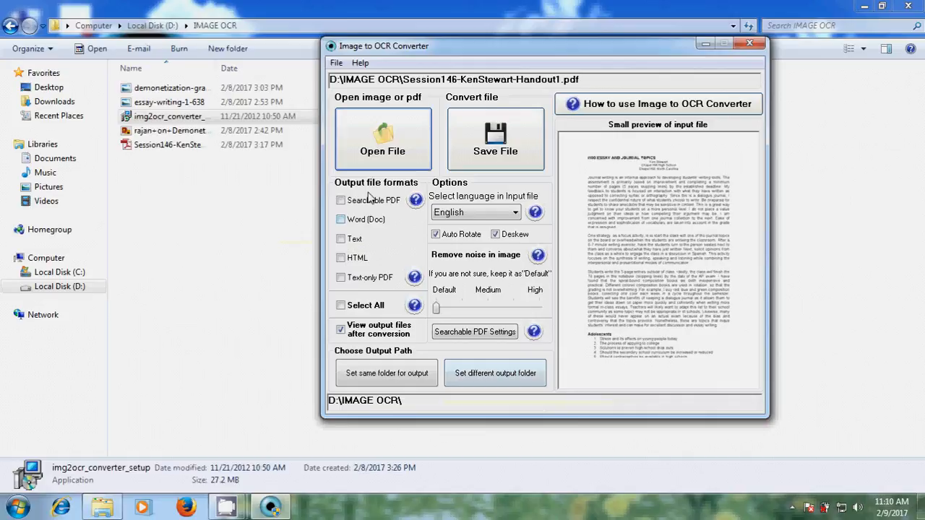
mouse_move(341, 220)
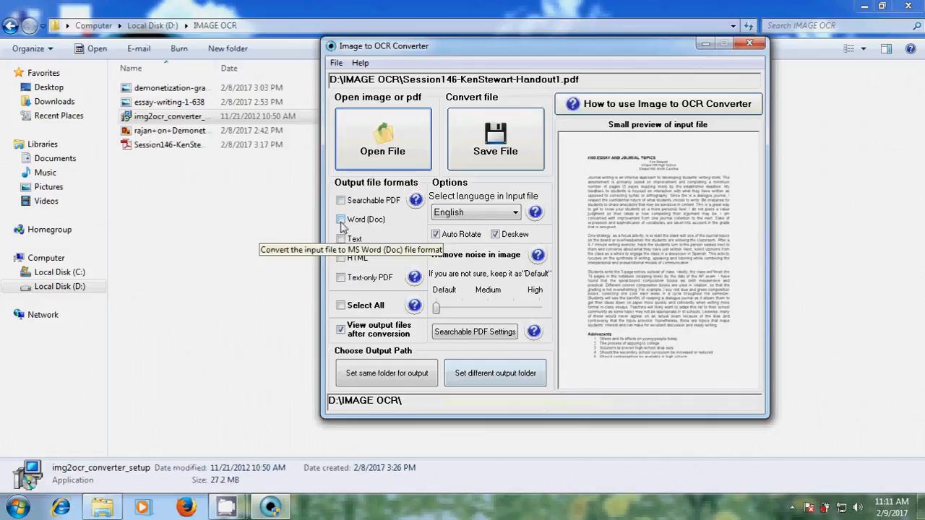
Tick Word (Doc) as the output format, keeping English as the language
click(342, 220)
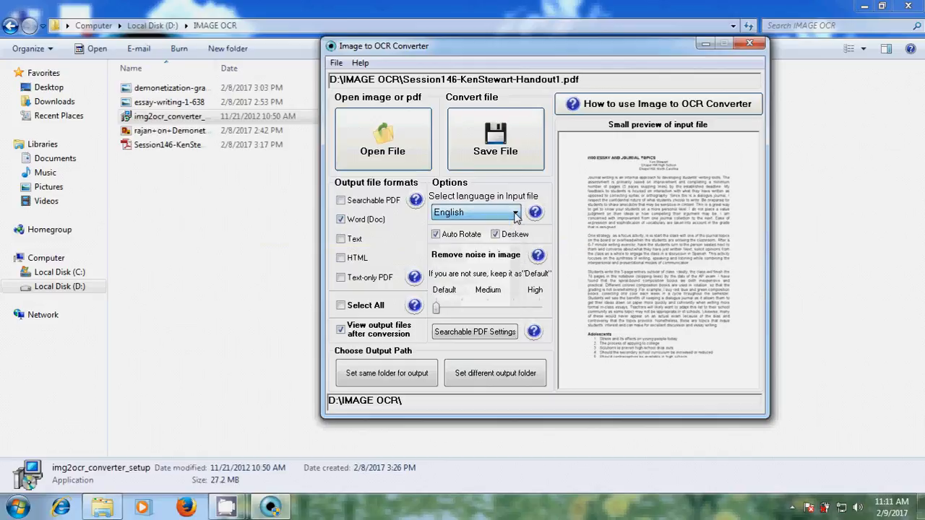
mouse_move(470, 307)
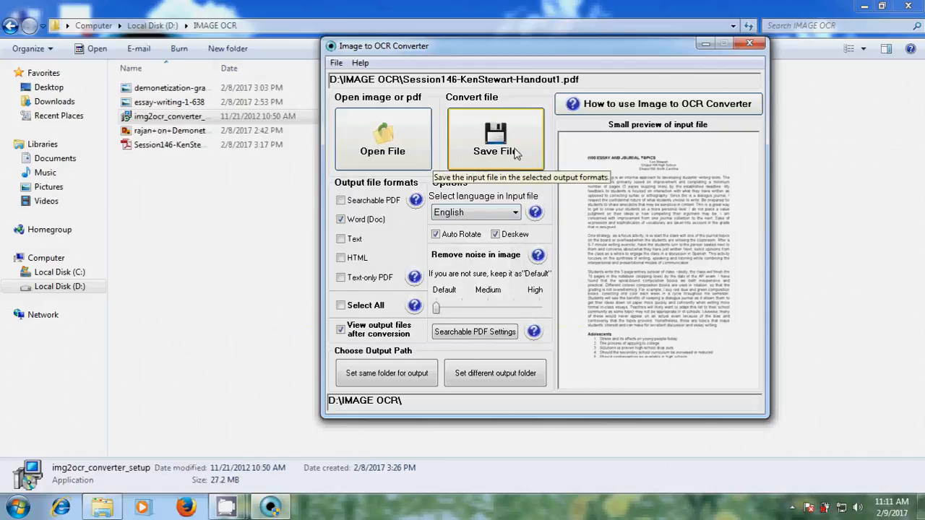
Save the handout as a Word file, declining registration so the conversion proceeds
click(495, 138)
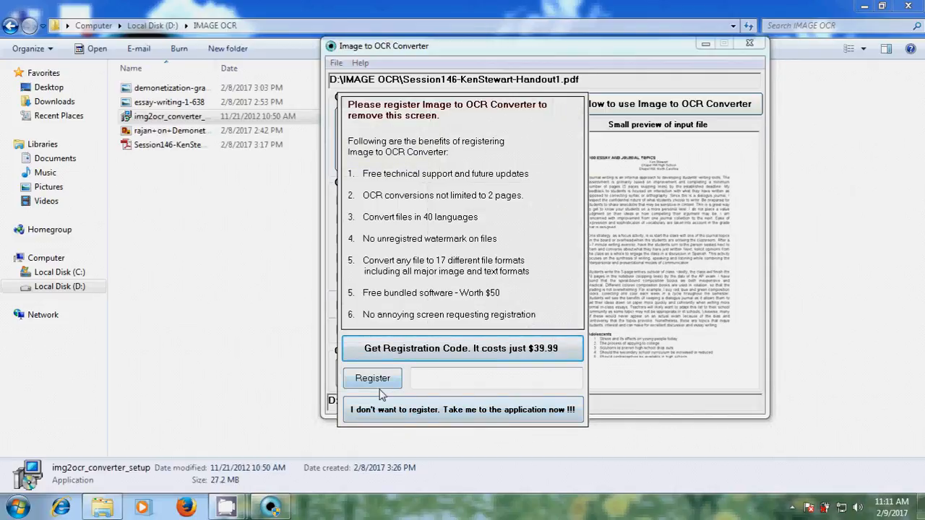
mouse_move(448, 410)
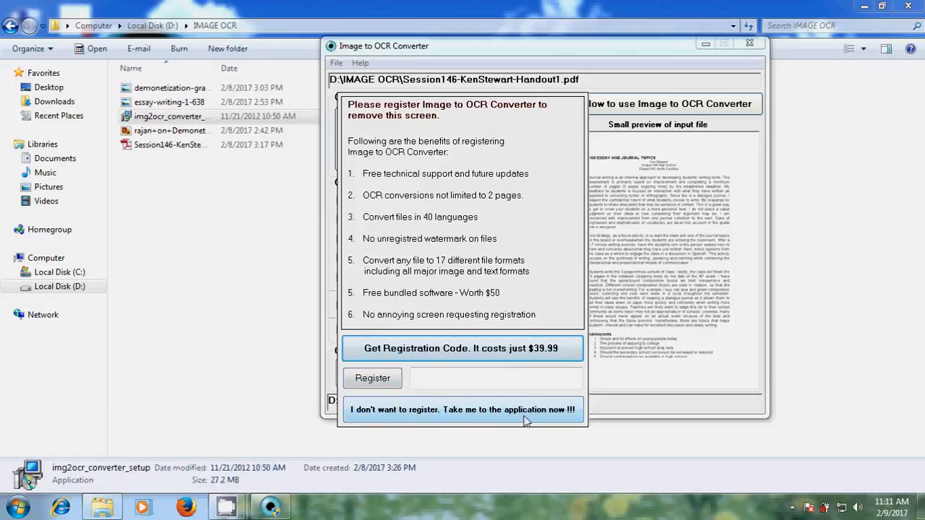
click(462, 410)
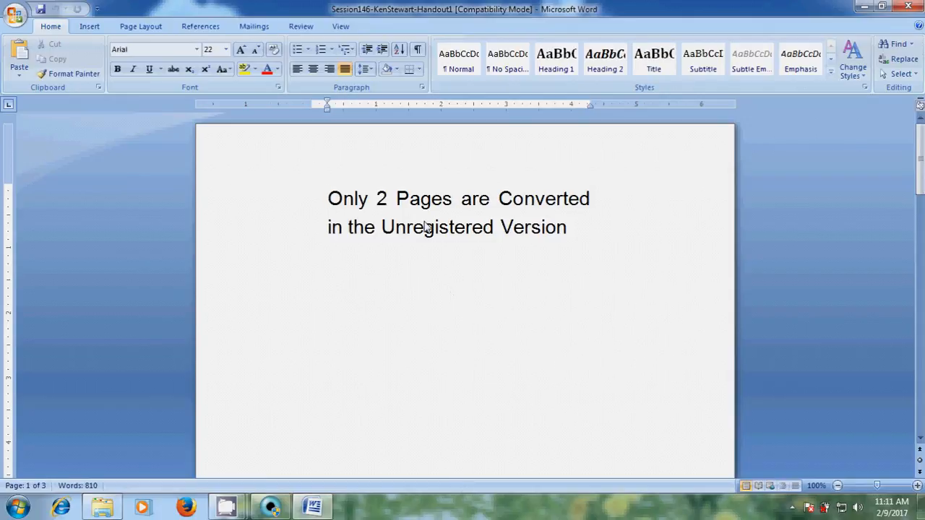
mouse_move(534, 233)
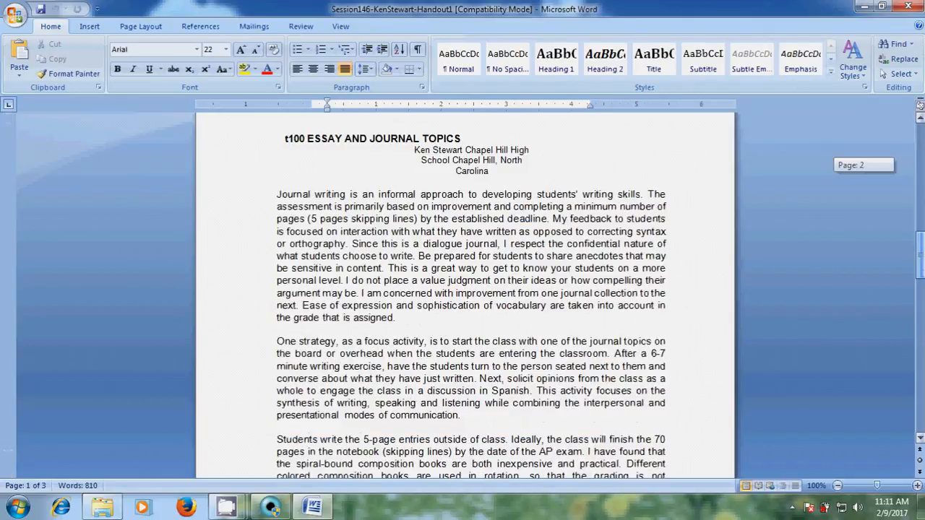
Scroll through the converted handout's essay and journal topics text in Word
scroll(down, 3)
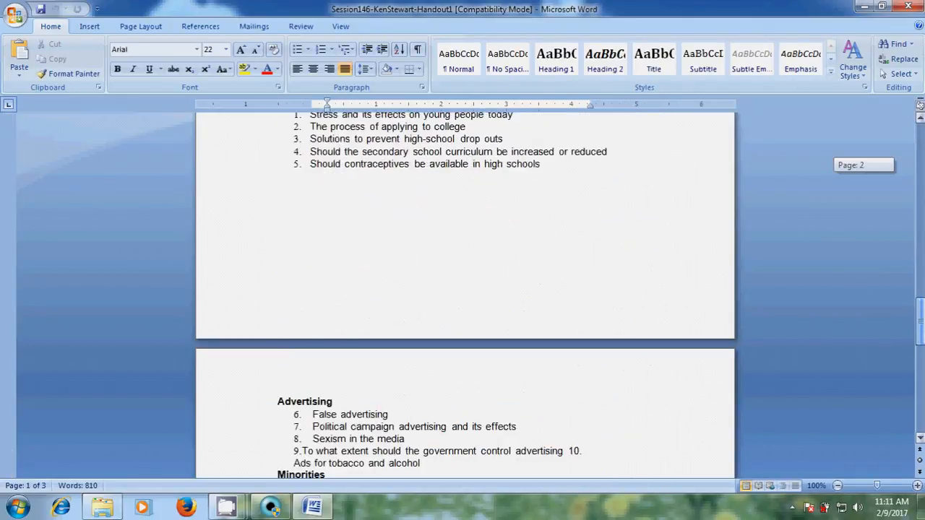
scroll(down, 3)
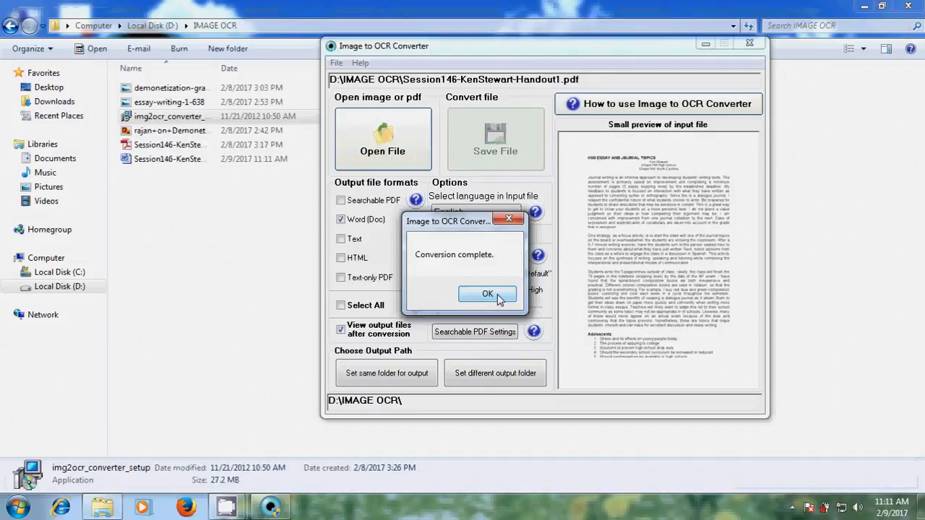
Dismiss the 'Conversion complete.' message
click(488, 294)
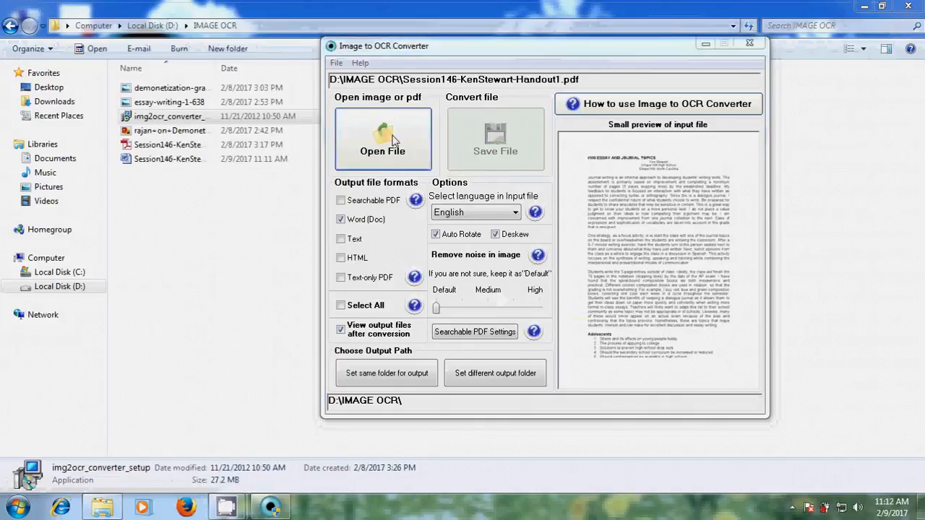
Load demonetization-graph-3 as input and convert it to Word, declining registration
click(381, 139)
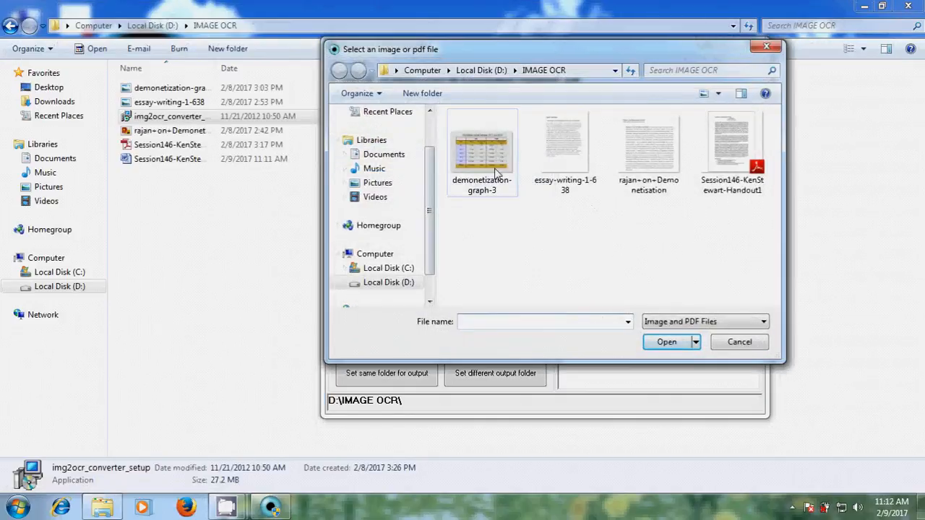
click(483, 148)
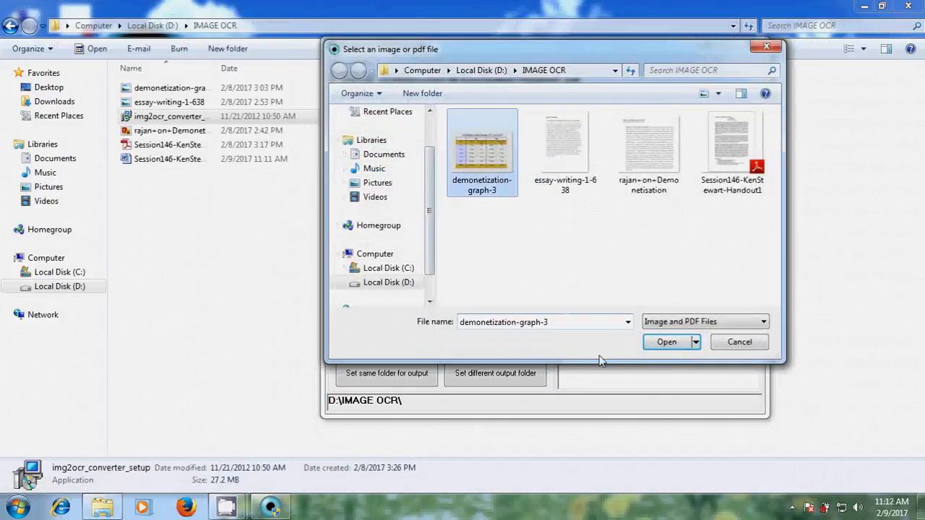
click(665, 341)
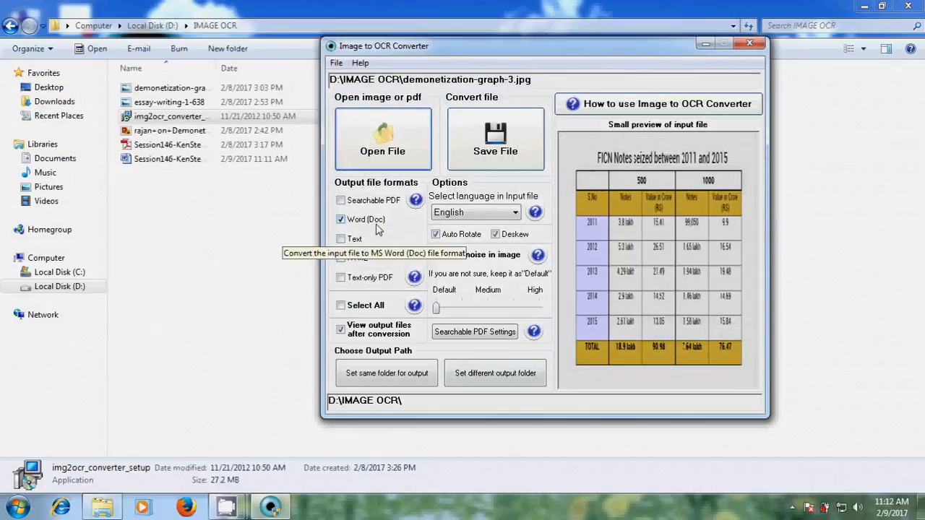
mouse_move(381, 412)
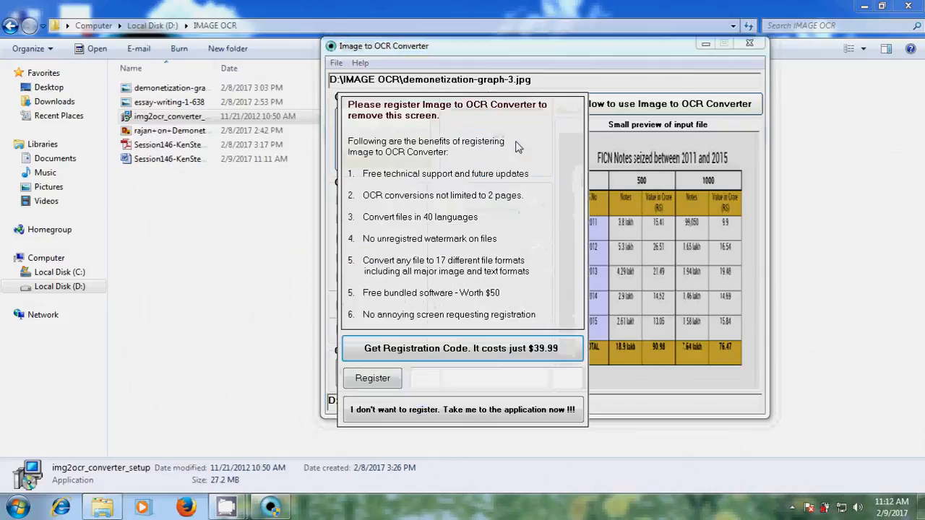
click(463, 410)
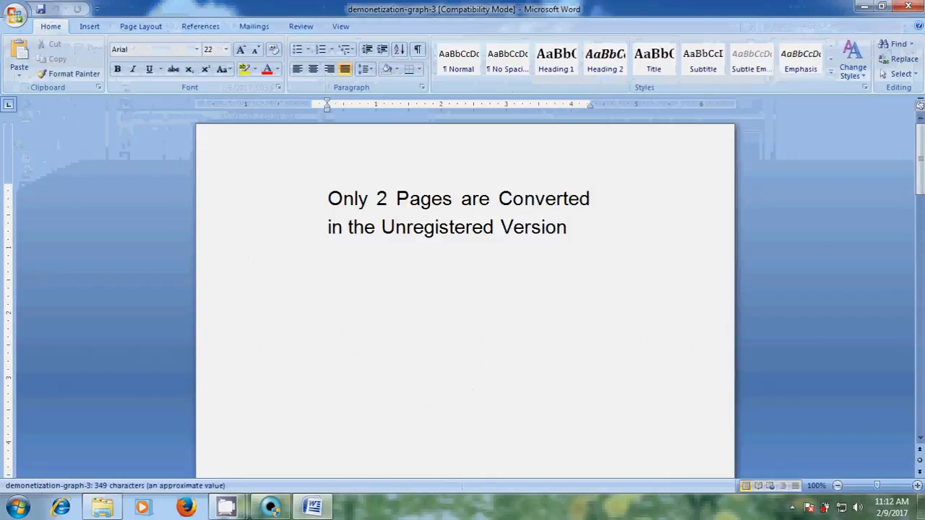
Erase the 15.41 value from the 2011 row of the FICN seizure table, leaving the cell empty
scroll(down, 3)
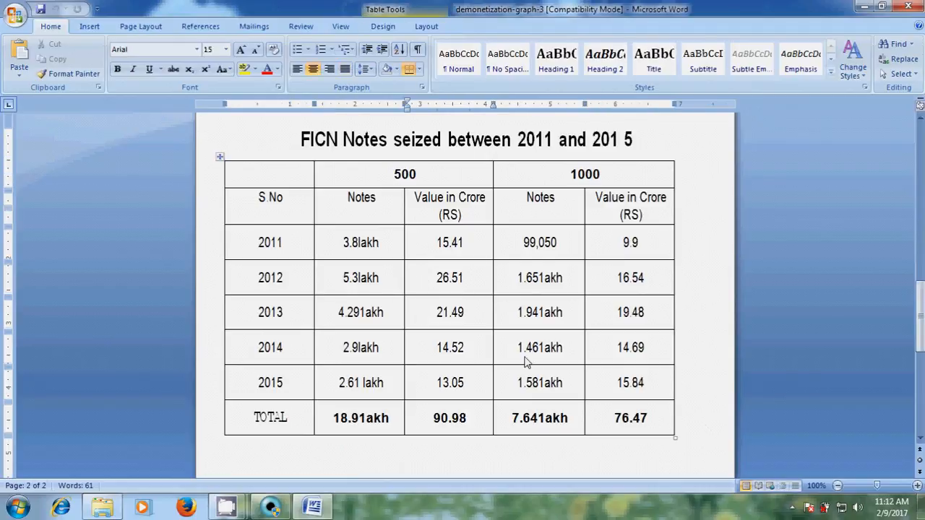
key(Backspace)
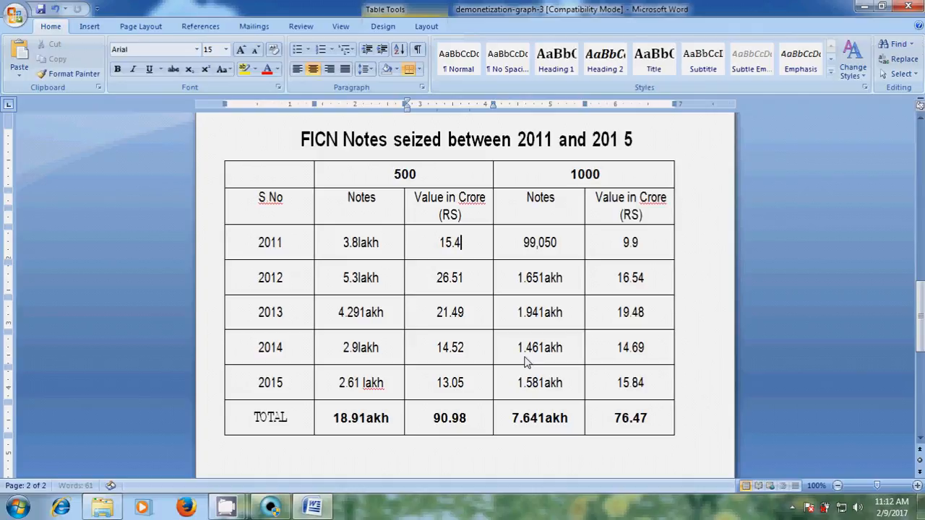
key(backspace)
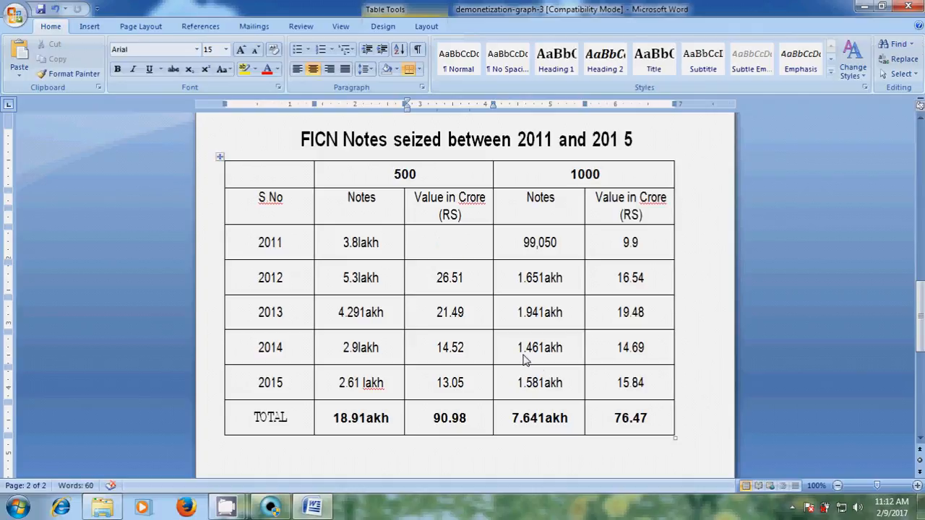
click(449, 243)
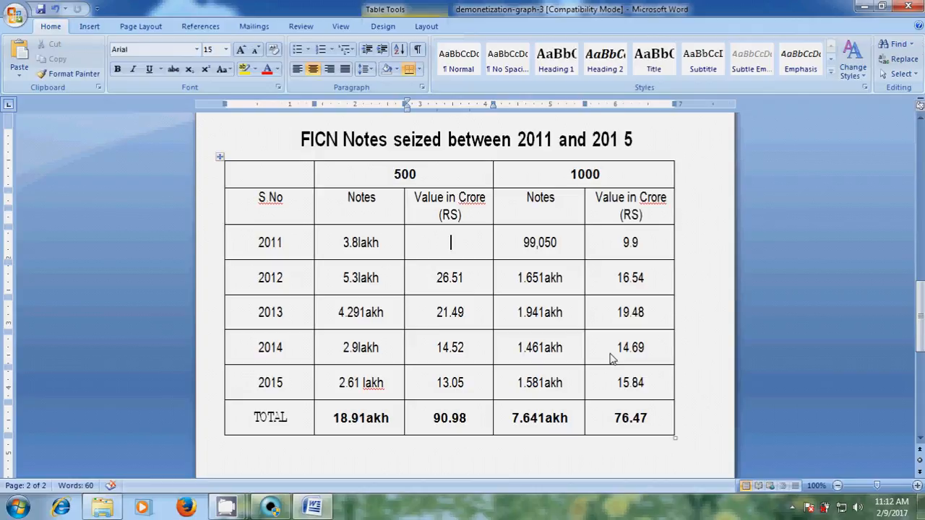
click(912, 6)
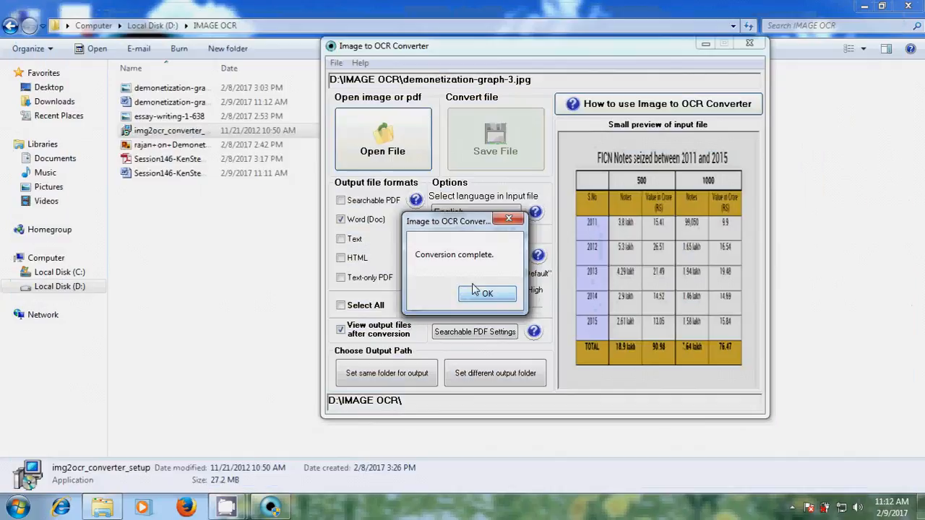
Acknowledge the 'Conversion complete.' message for the demonetization-graph-3 image
click(487, 294)
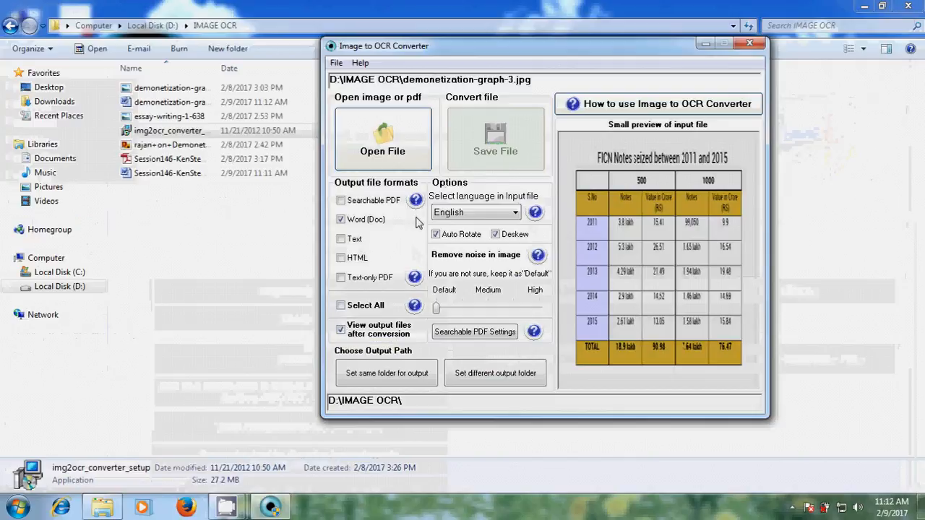
mouse_move(415, 200)
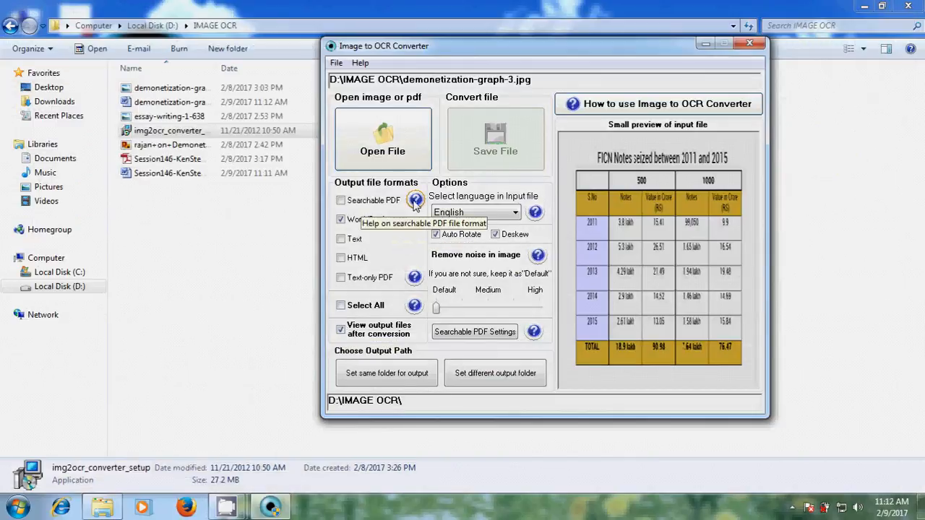
mouse_move(404, 229)
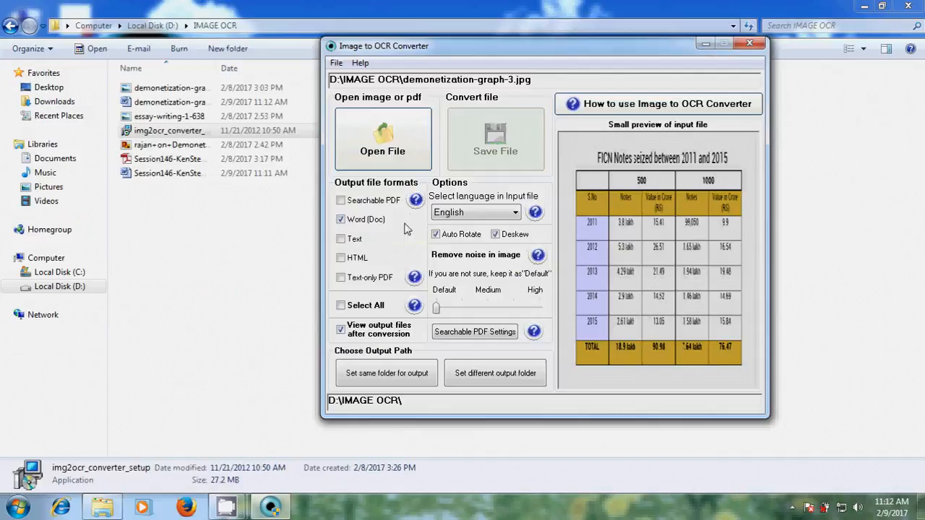
mouse_move(370, 267)
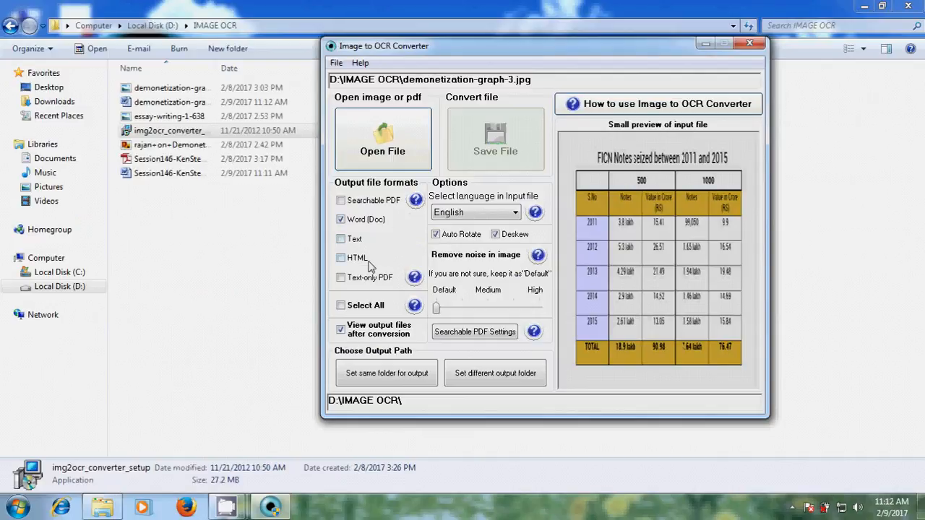
mouse_move(414, 199)
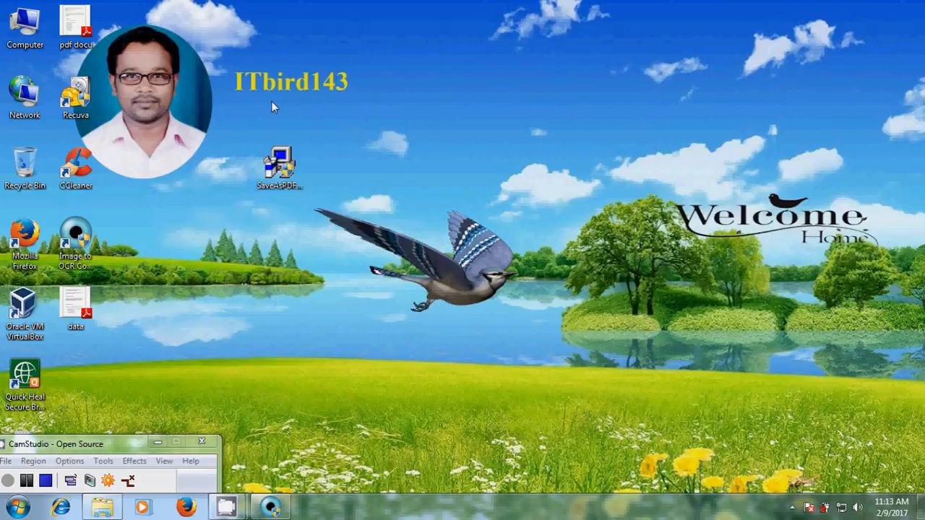
mouse_move(325, 101)
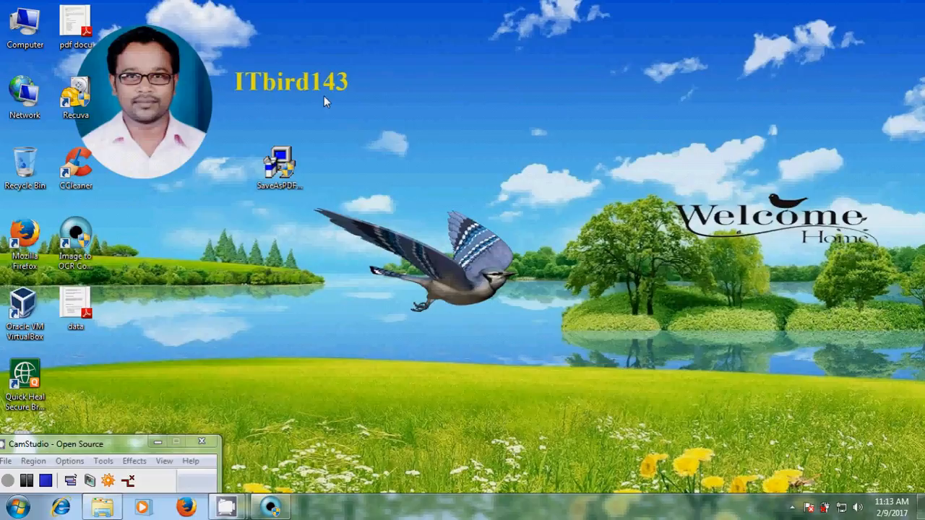